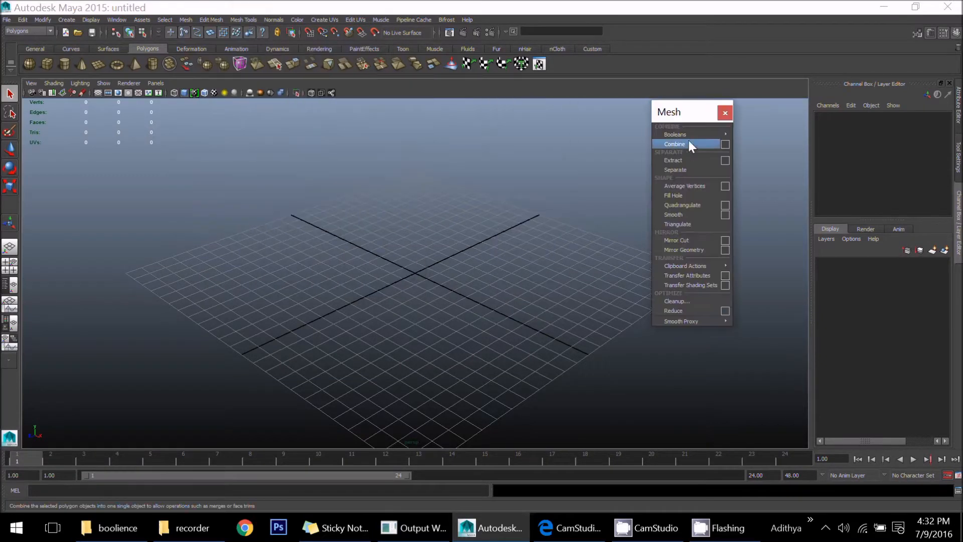
mouse_move(675, 134)
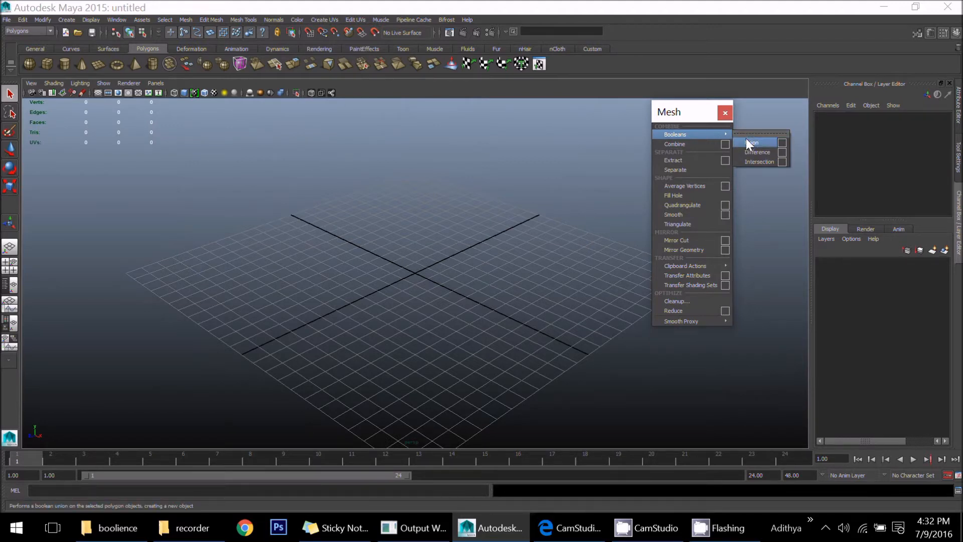
mouse_move(760, 162)
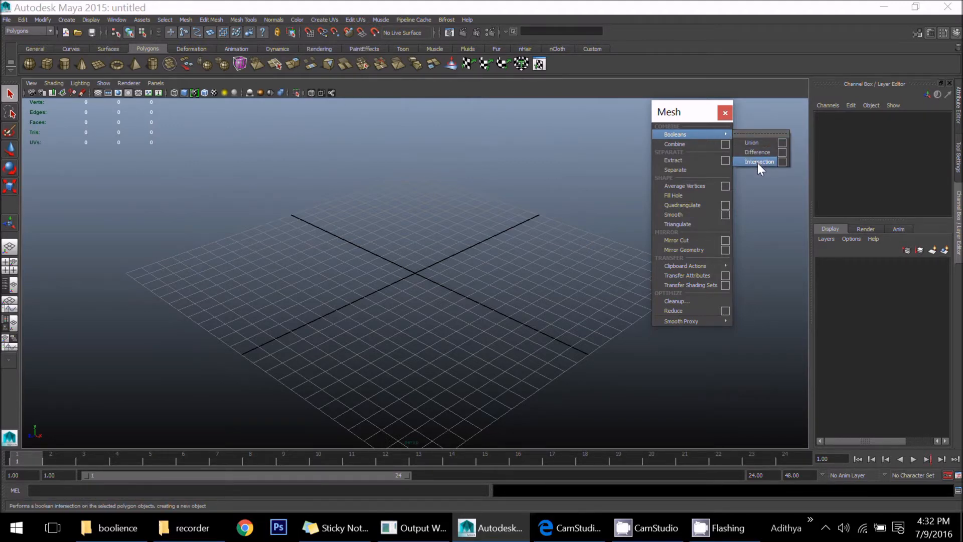
mouse_move(674, 144)
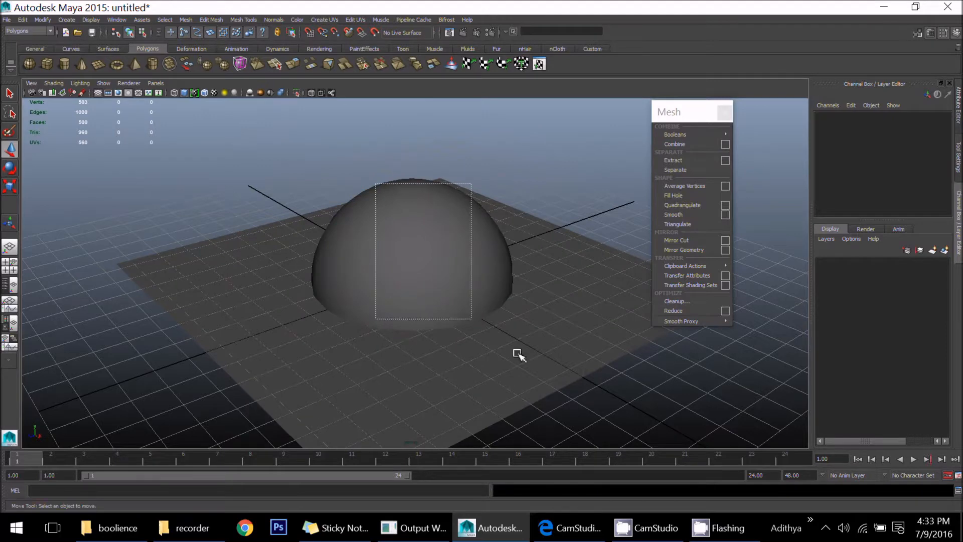
Step: Combine the sphere and plane into one mesh and select the resulting pPlane2 in the Outliner
left_click(674, 143)
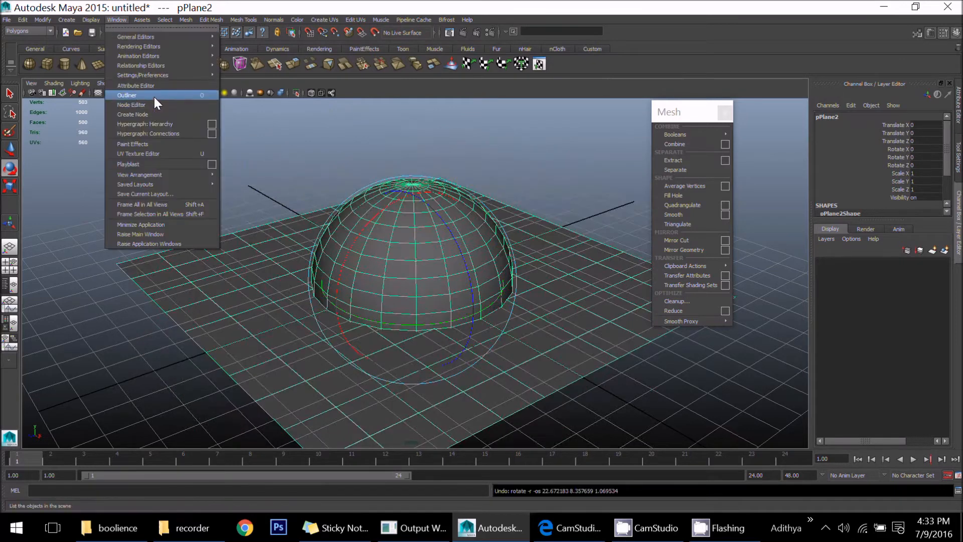
left_click(127, 95)
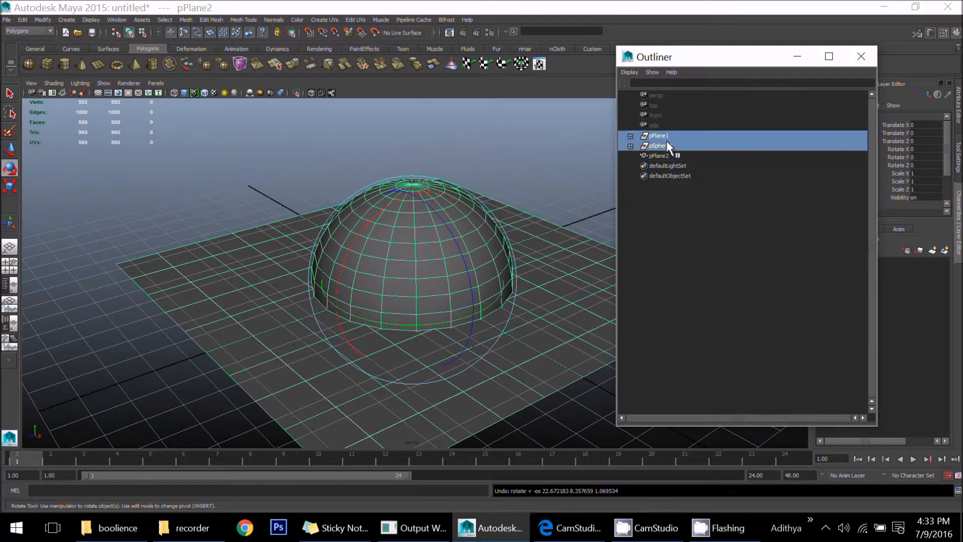
left_click(657, 156)
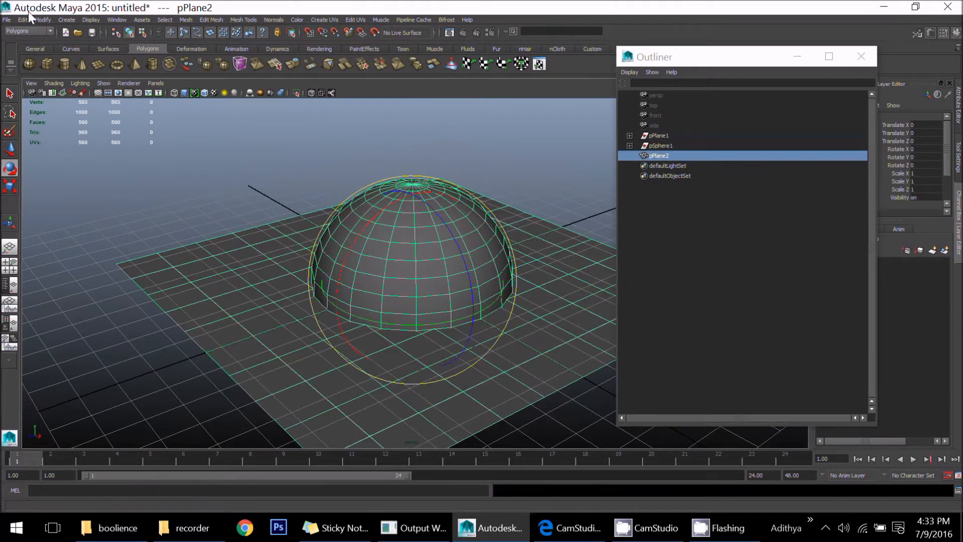
Step: Delete pPlane2's construction history via Edit > Delete by Type > History, twice to clear it fully
left_click(23, 19)
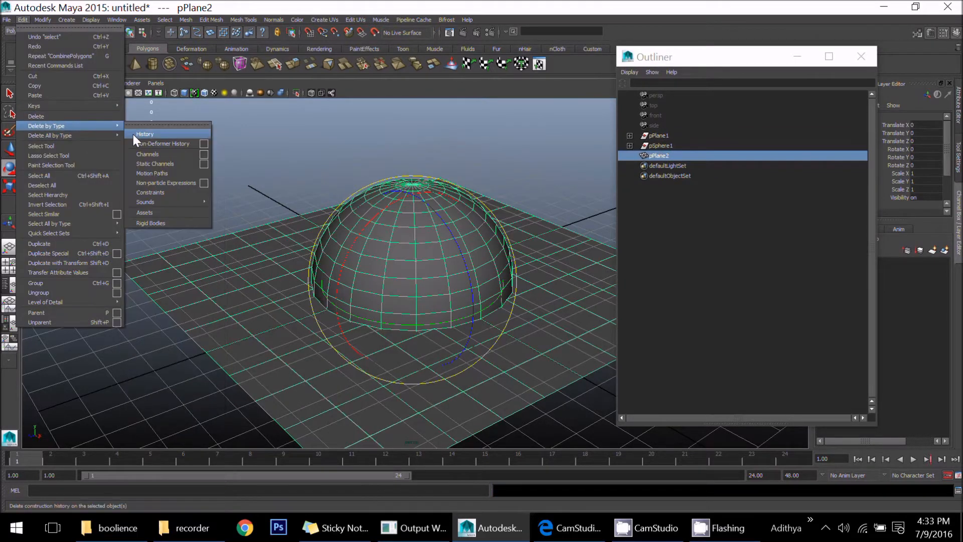
left_click(144, 134)
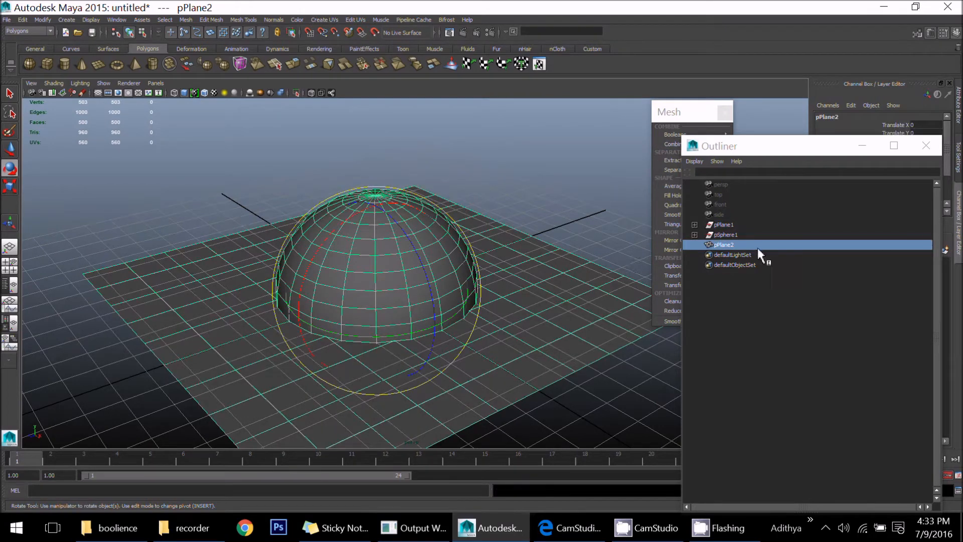
left_click(22, 19)
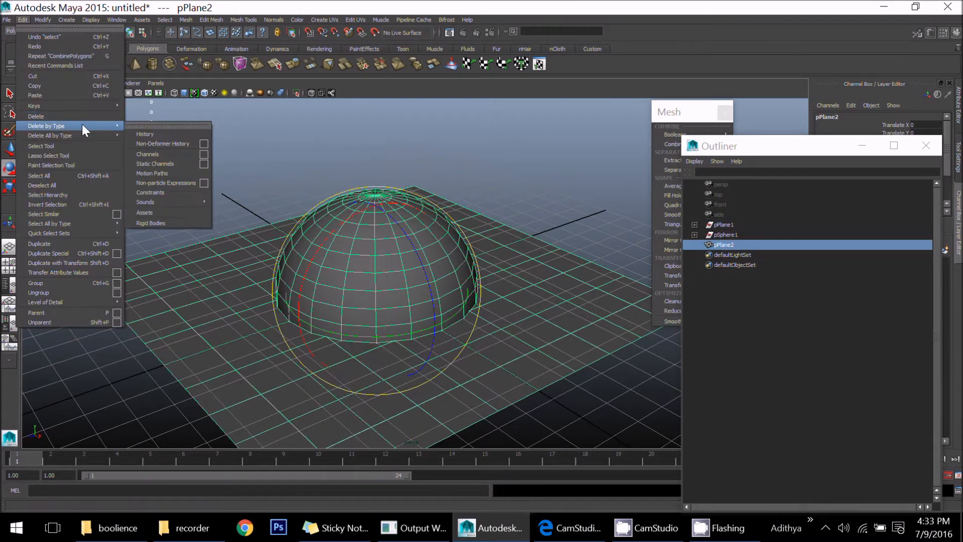
left_click(145, 133)
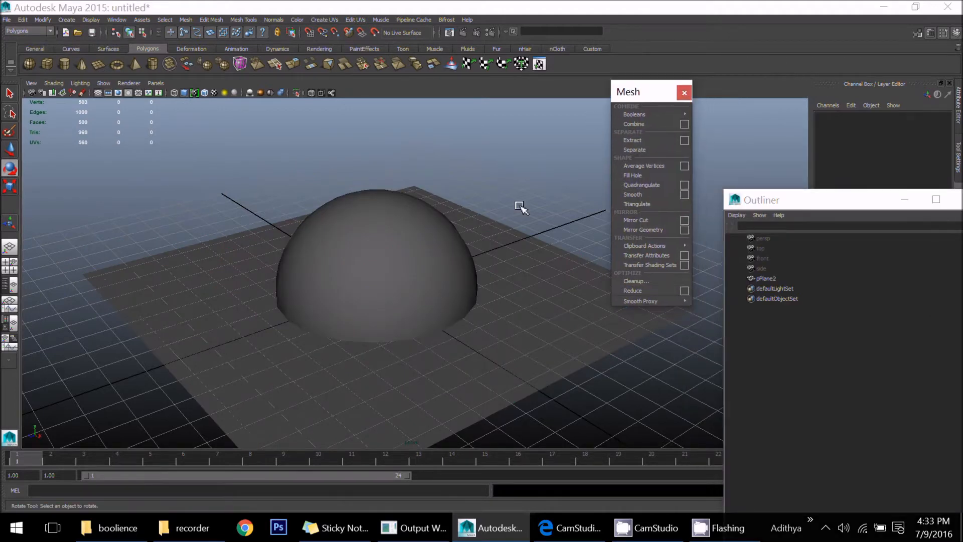
mouse_move(634, 149)
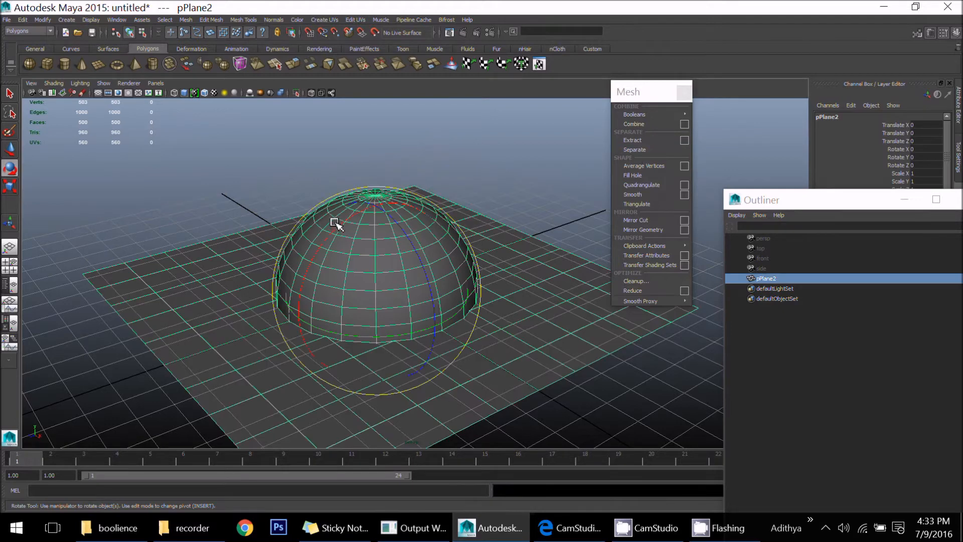
mouse_move(651, 149)
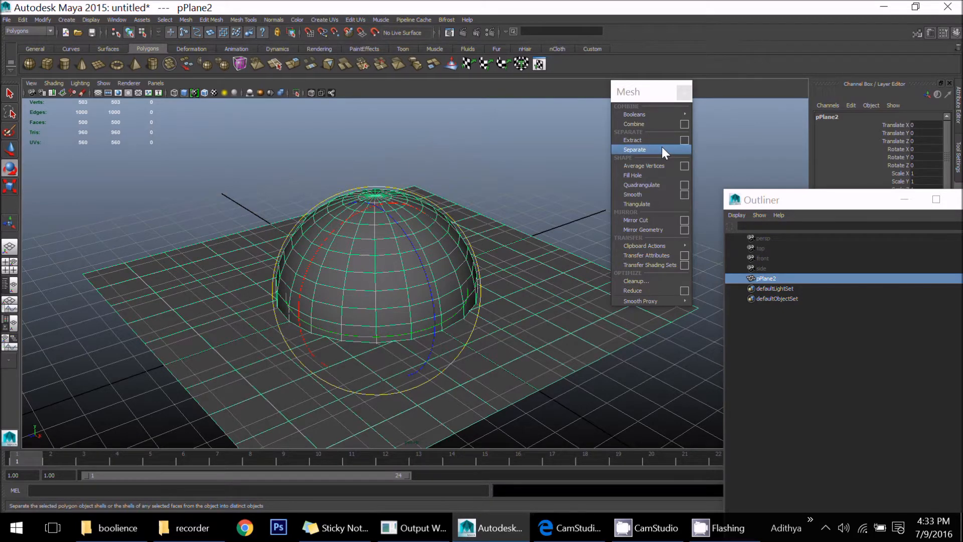
Step: Separate pPlane2 into polySurface1 and polySurface2 and select each piece in the Outliner
left_click(634, 150)
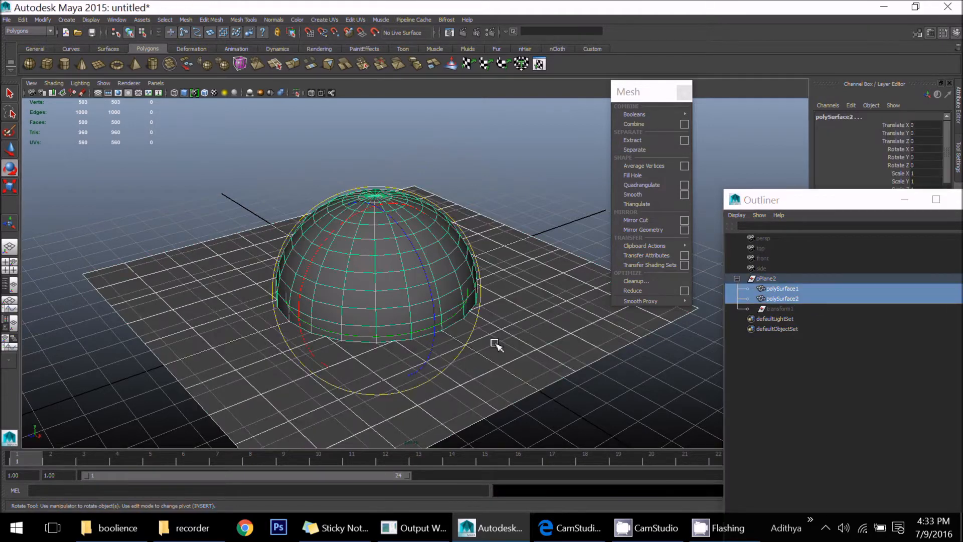
left_click(782, 298)
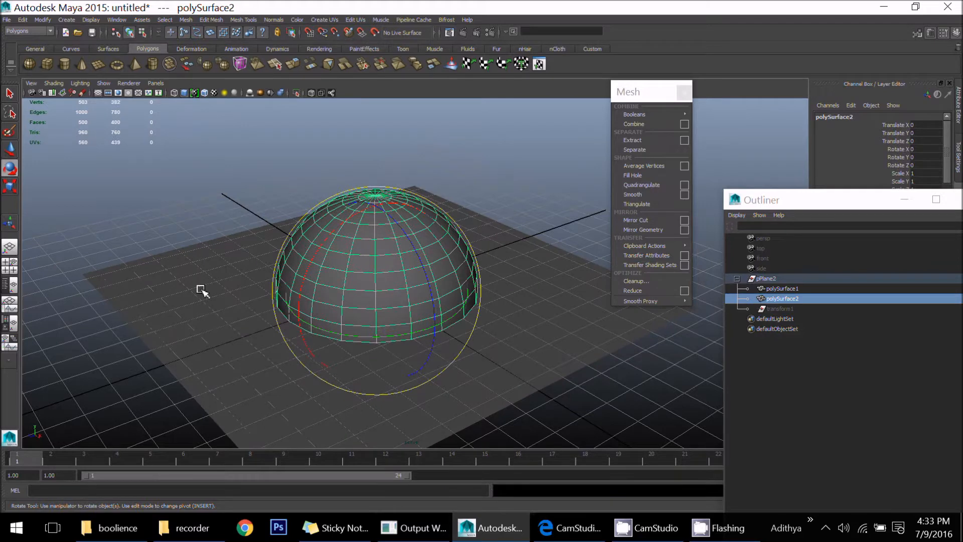
left_click(782, 288)
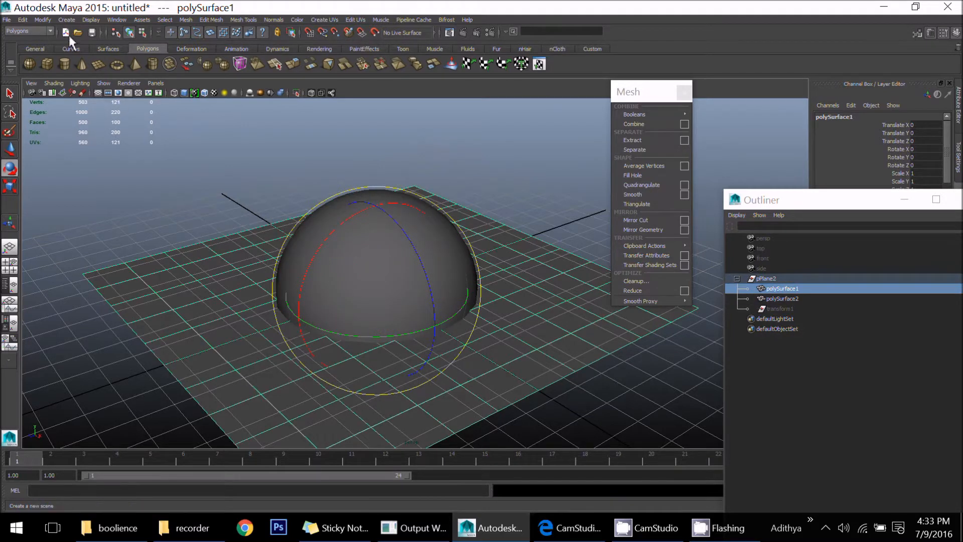
mouse_move(634, 150)
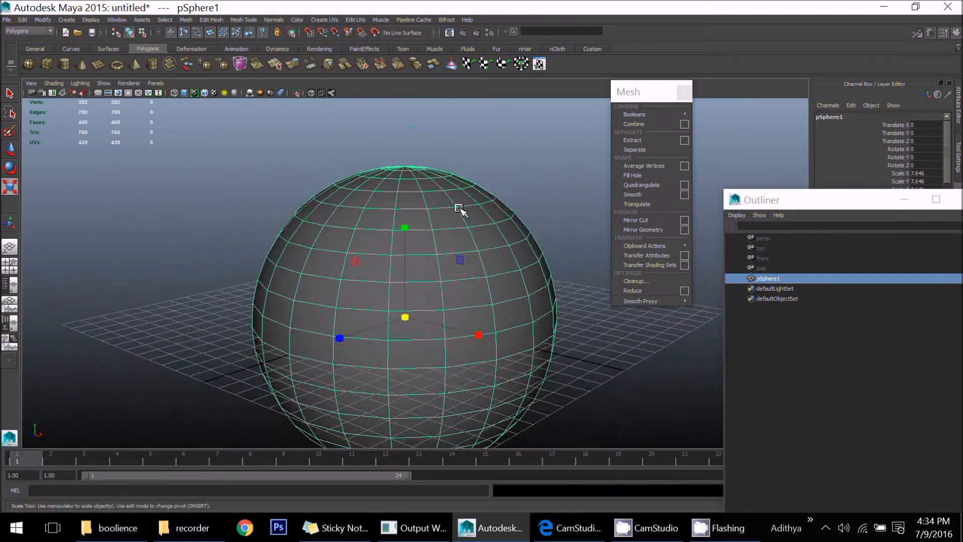
Step: Extract a patch of faces from the sphere, pull it away, then undo and select the top faces
left_click(423, 246)
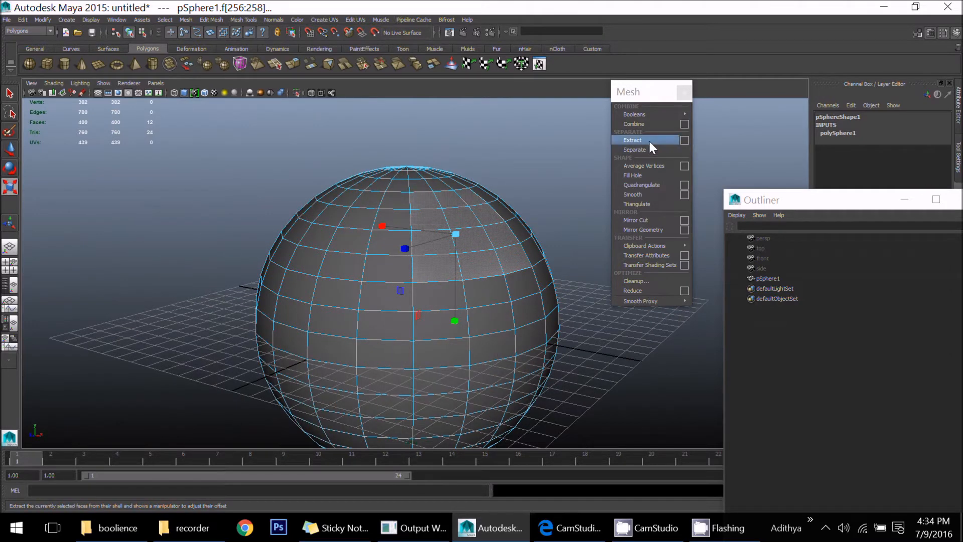
left_click(634, 149)
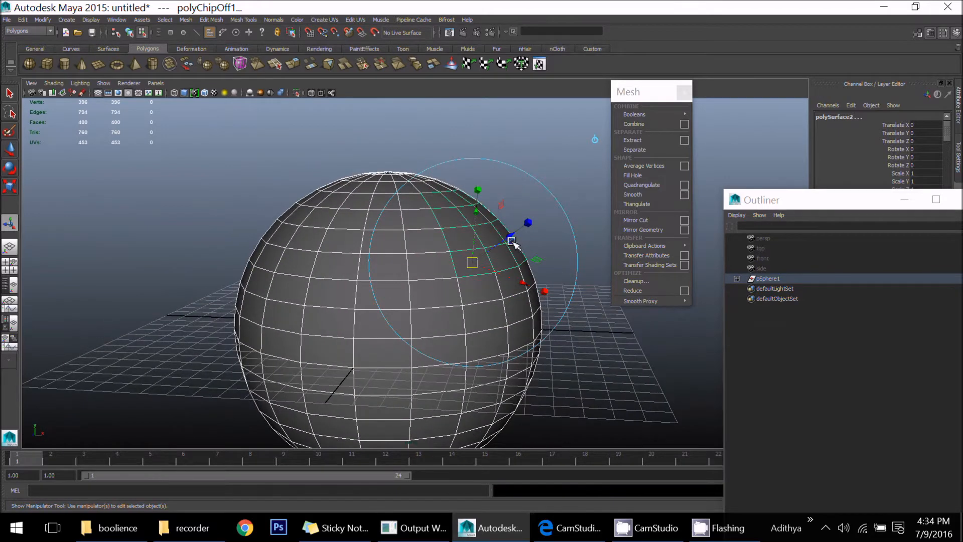
left_click_drag(511, 240, 565, 237)
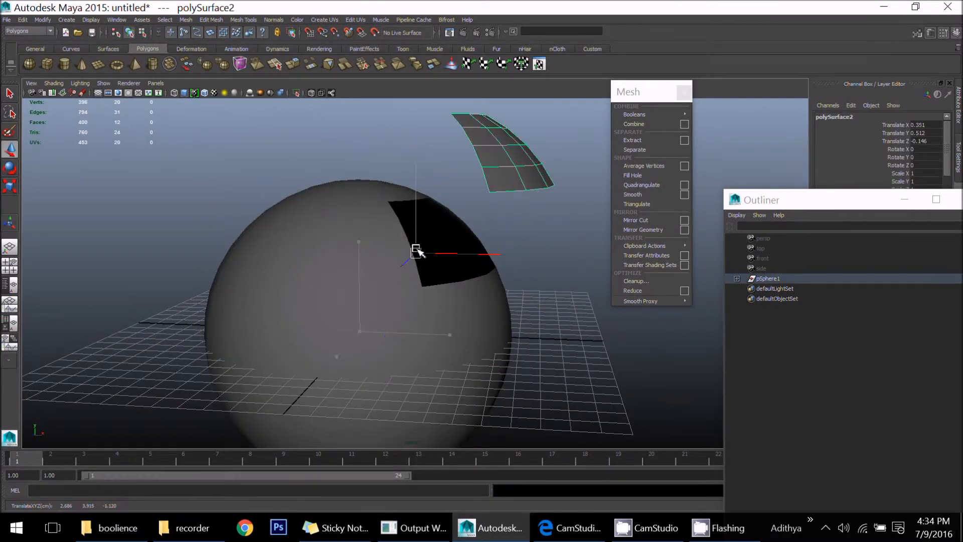
left_click_drag(418, 251, 467, 301)
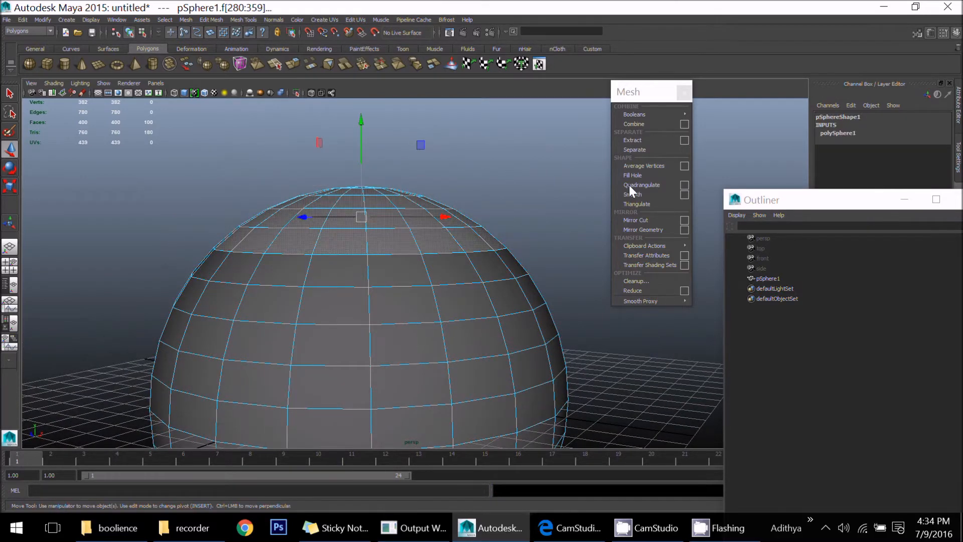
Step: Extract the top cap with Separate extracted faces set to 1, then return to object selection
left_click(684, 139)
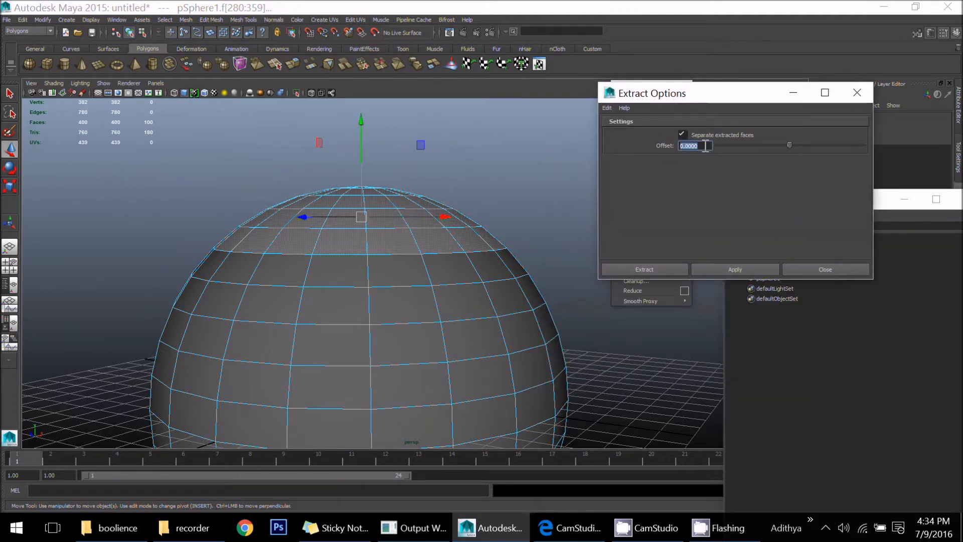
type("1")
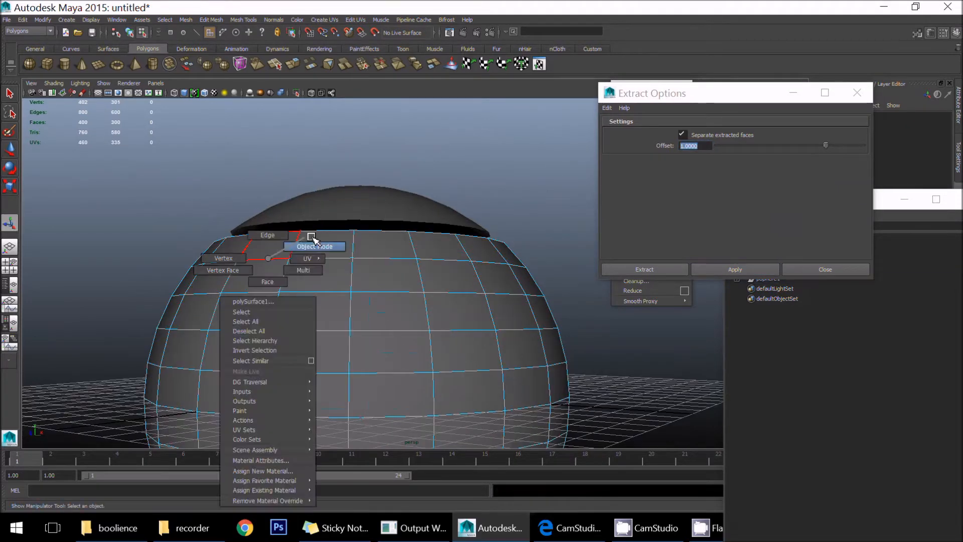
left_click(314, 247)
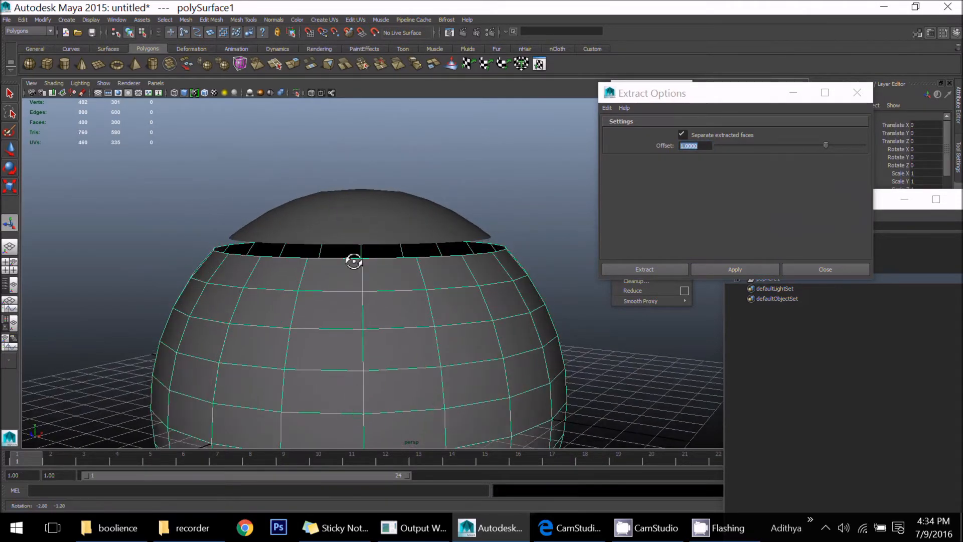
Step: Orbit to inspect the separated cap, then discard the scene without saving
left_click_drag(353, 261, 307, 256)
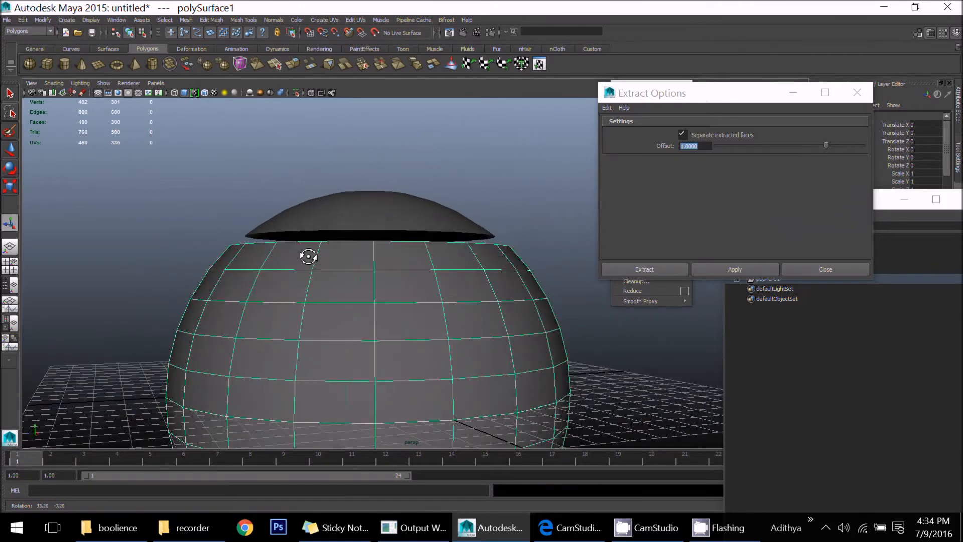
left_click_drag(308, 256, 341, 266)
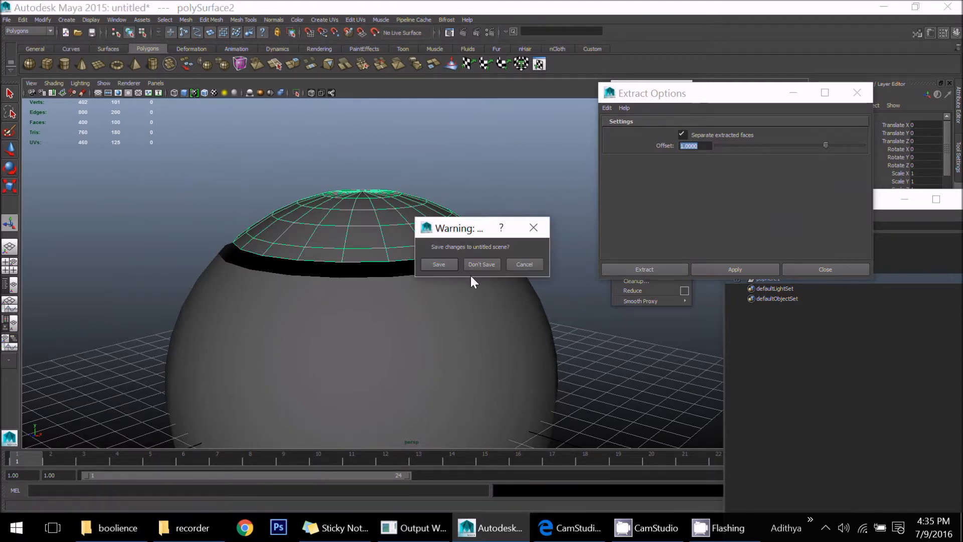
left_click(481, 264)
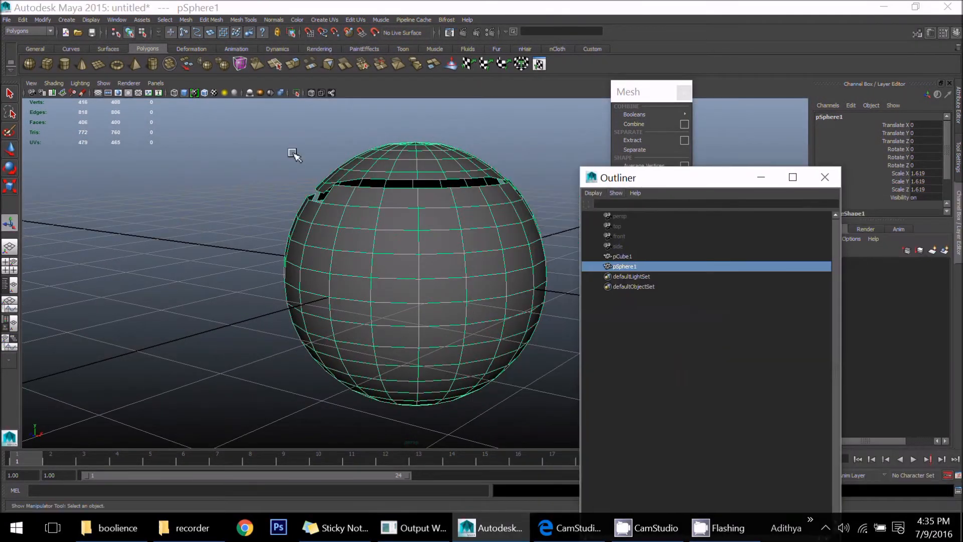
Step: Create a new polygon sphere pSphere1 in the fresh scene
left_click_drag(417, 257, 417, 261)
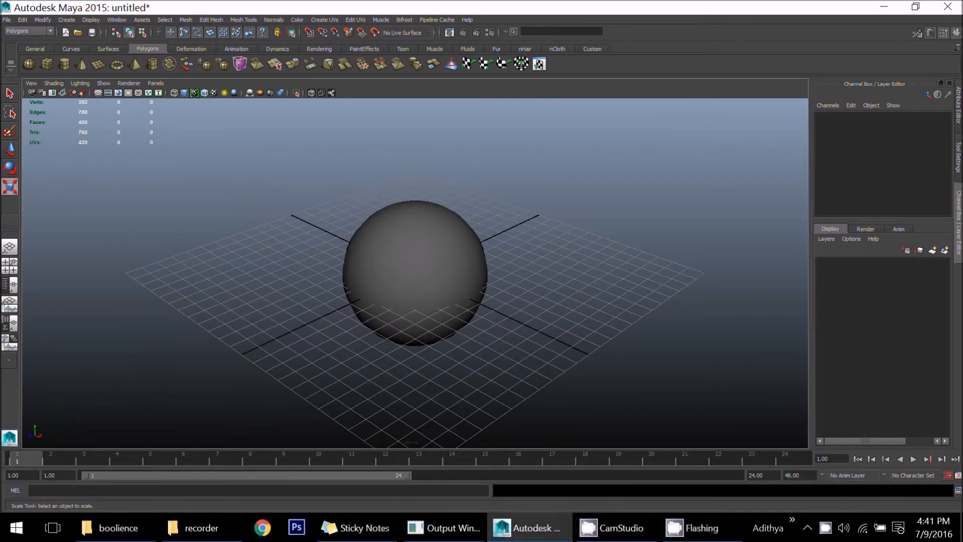
left_click(211, 20)
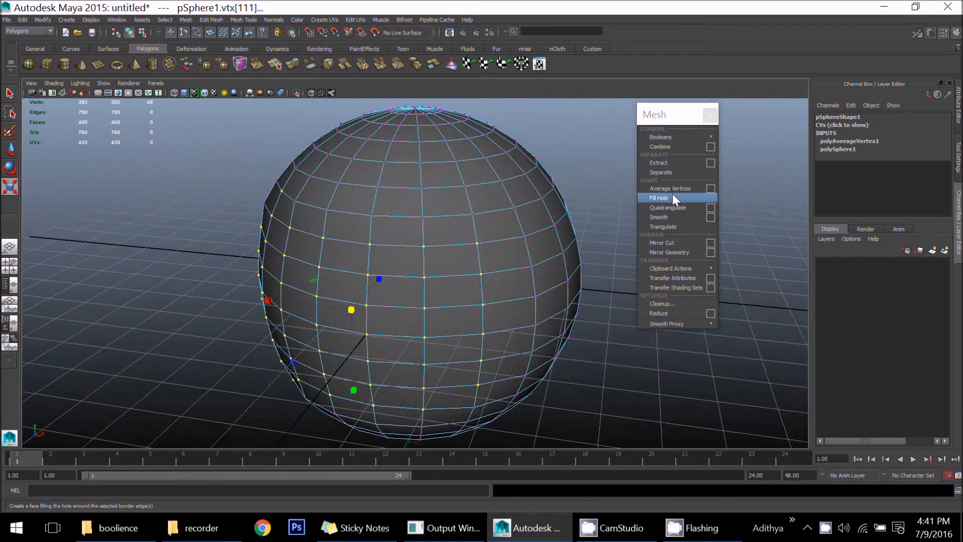
Step: Average the selected vertices once and review the Average Vertices options set to 10
left_click(670, 187)
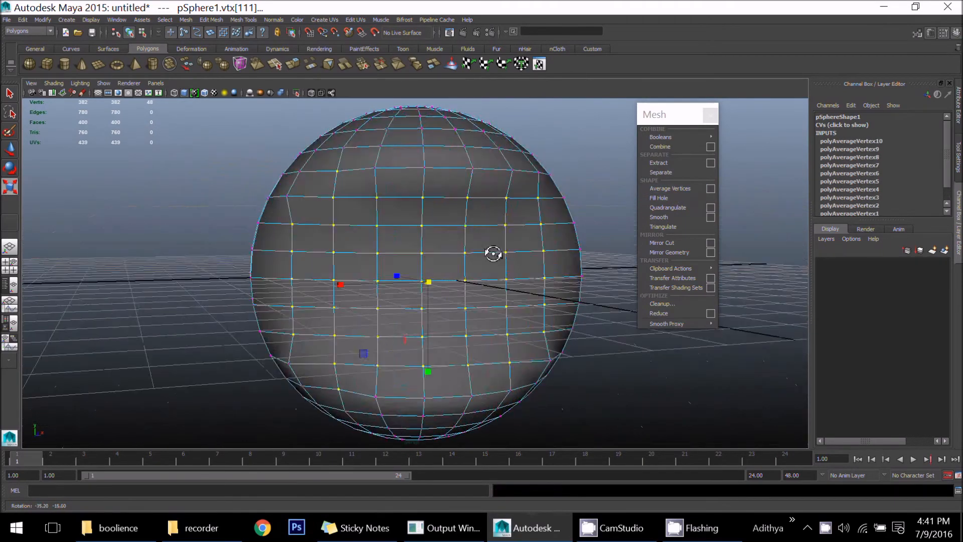
left_click(710, 189)
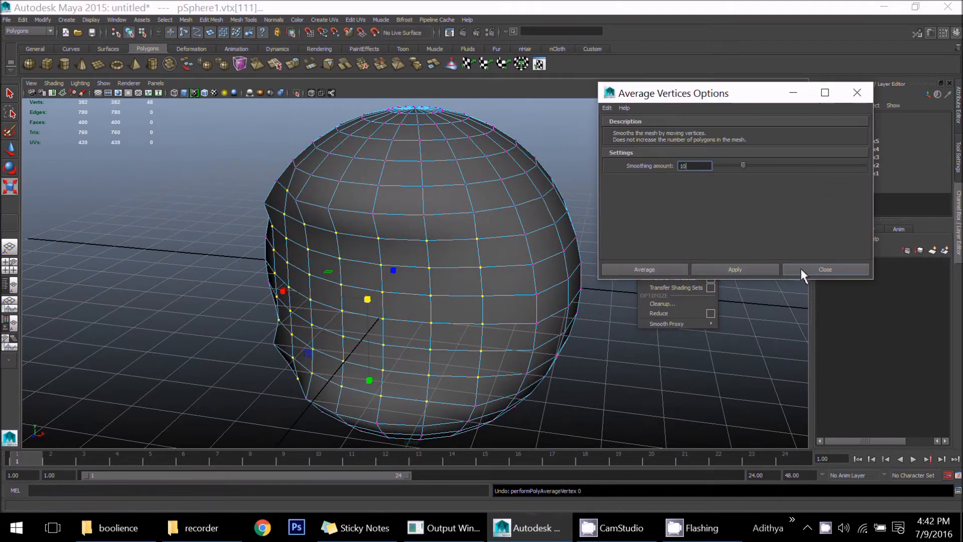
left_click(825, 269)
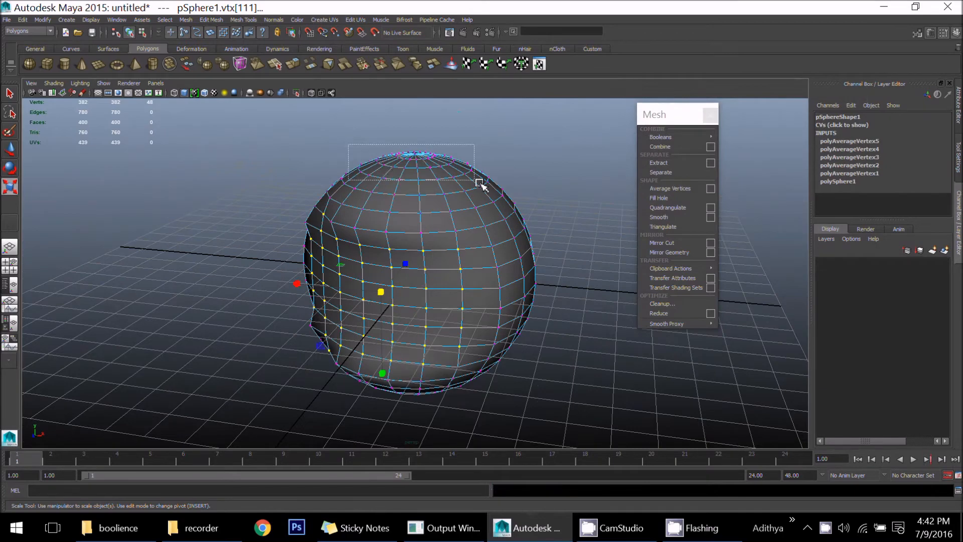
Step: Select the sphere's vertices and average them again until its side flattens, then inspect the result
left_click(670, 187)
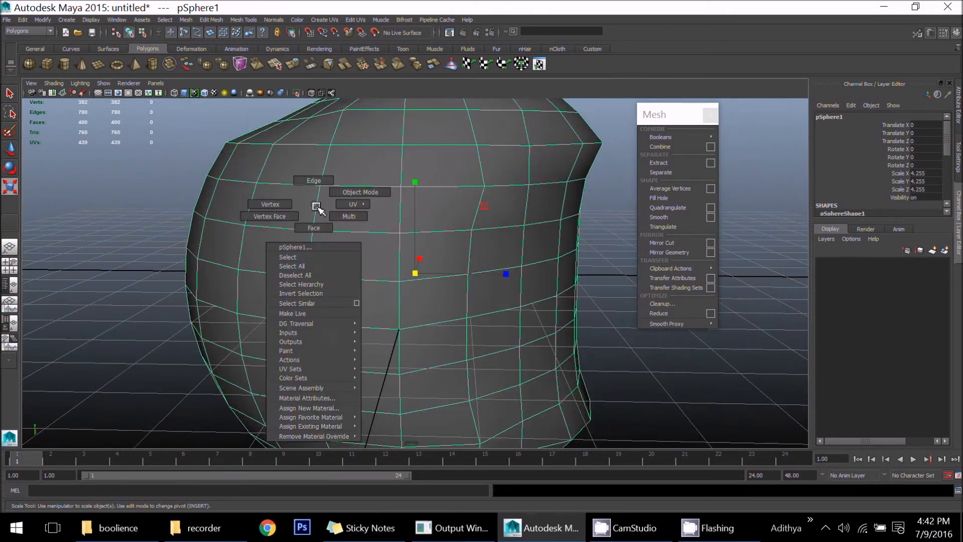
left_click(270, 204)
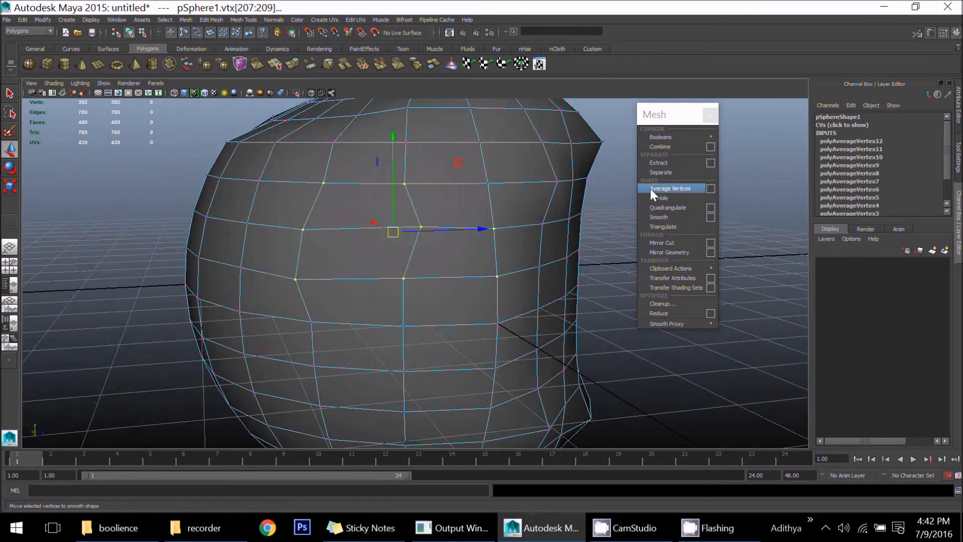
left_click(671, 189)
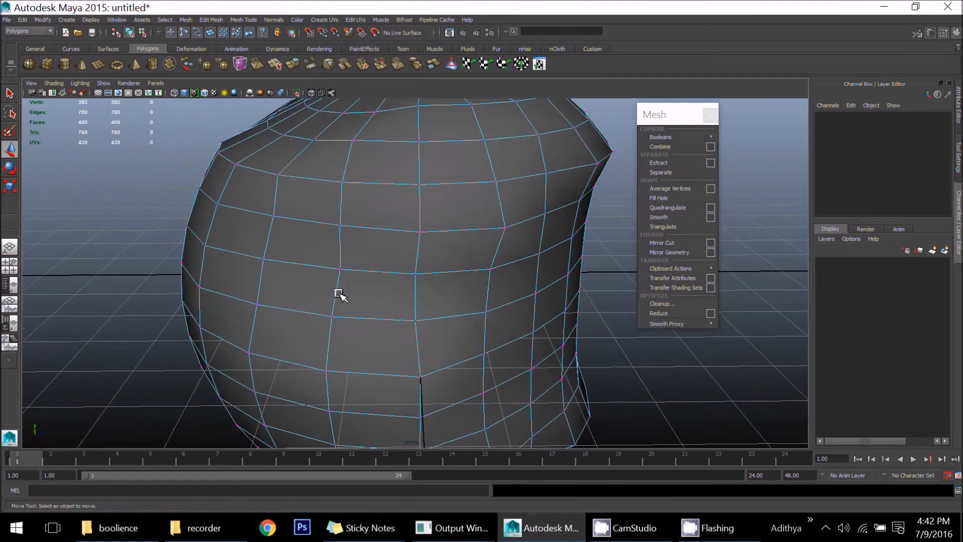
left_click_drag(341, 295, 368, 227)
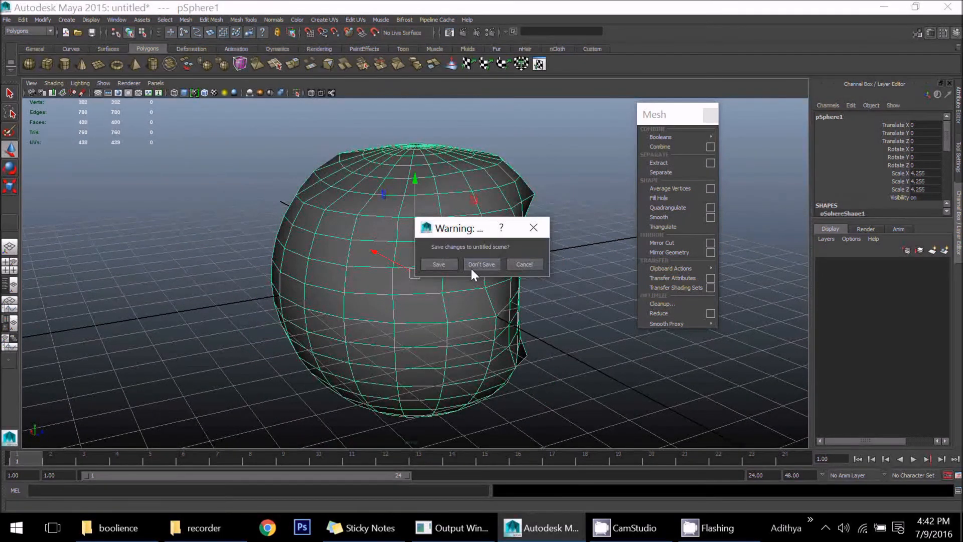
Step: Discard the old scene, select and delete a block of faces to cut a square hole in the sphere
left_click(481, 263)
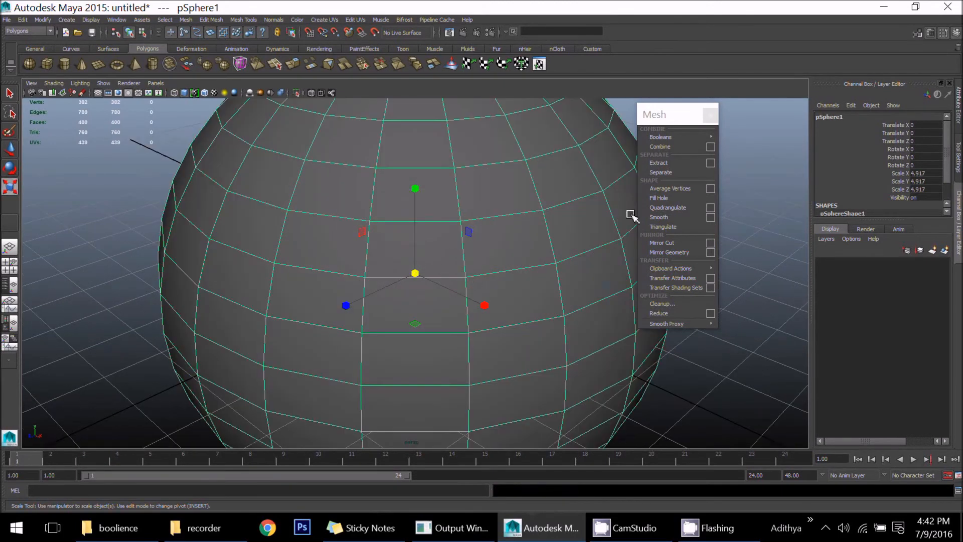
left_click(421, 252)
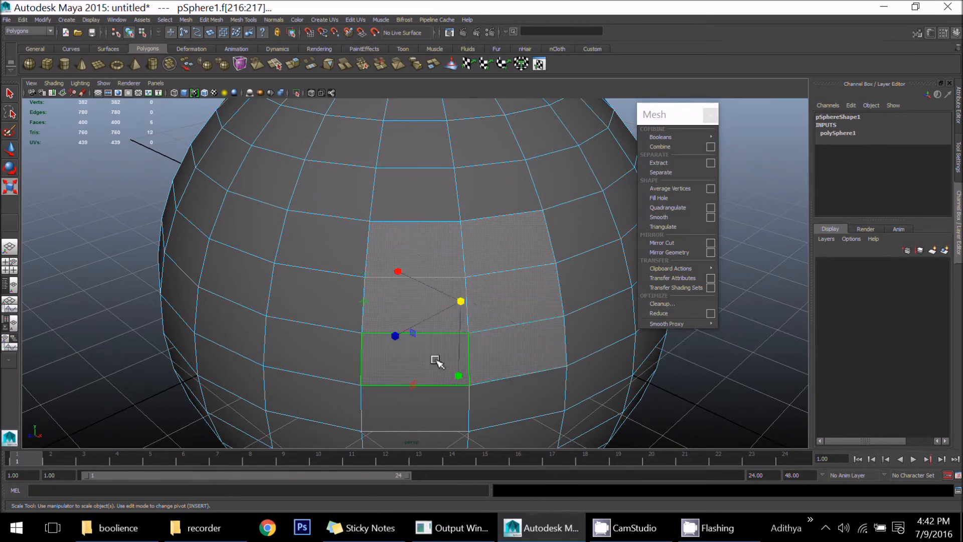
right_click(437, 359)
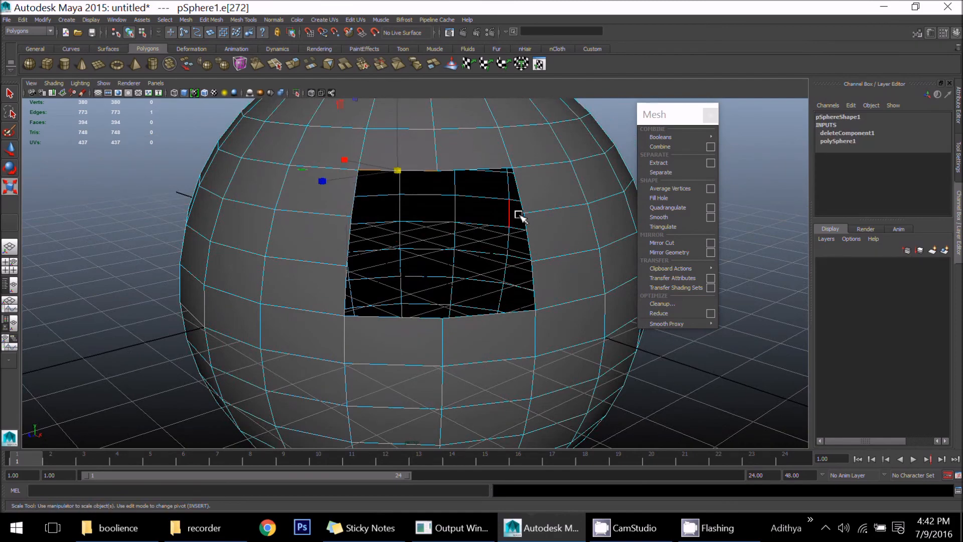
left_click_drag(518, 217, 414, 338)
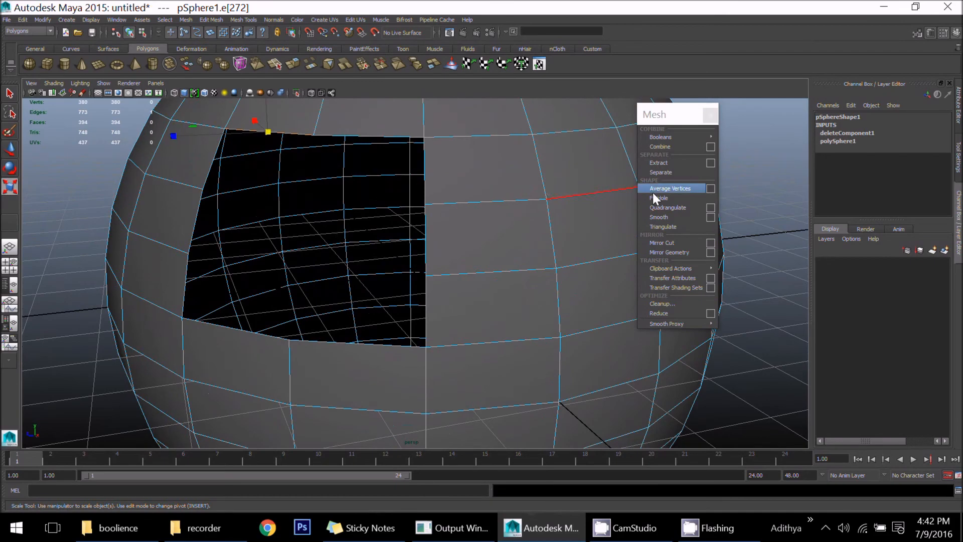
Step: Run Fill Hole on a border edge of the square hole to try closing it
left_click(658, 198)
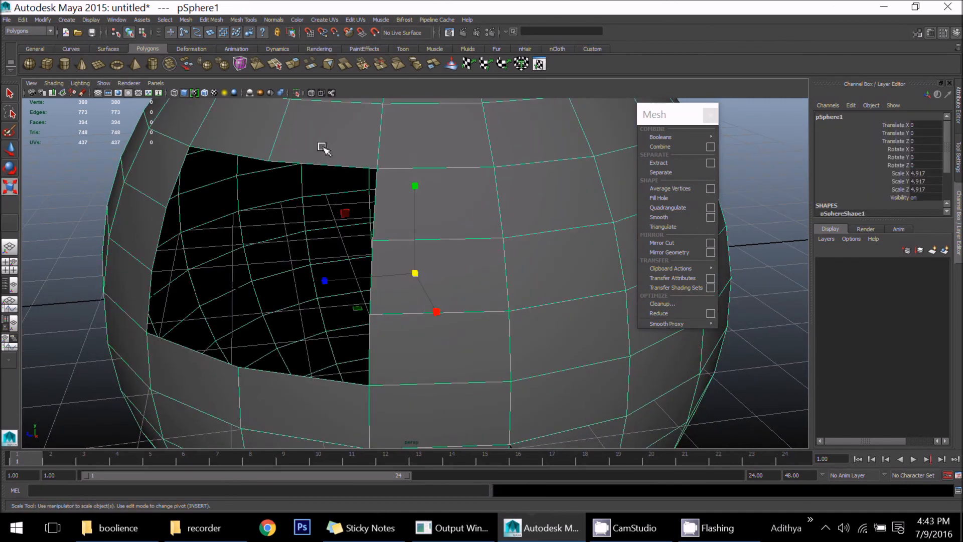
left_click(280, 166)
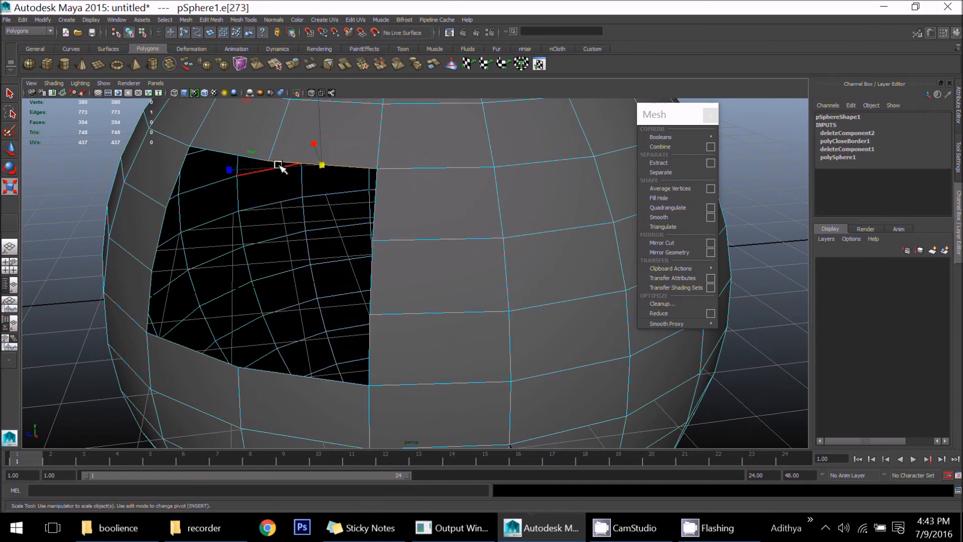
left_click(659, 198)
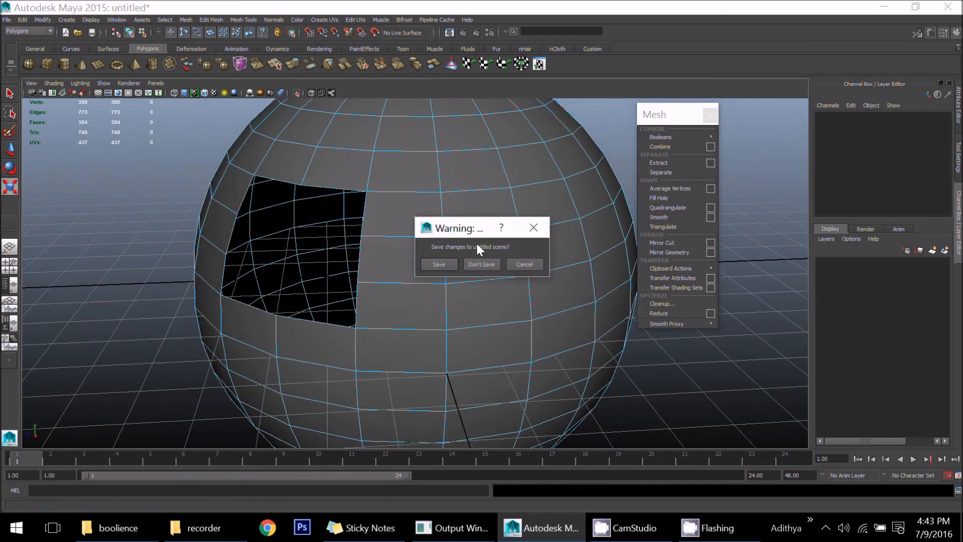
mouse_move(480, 264)
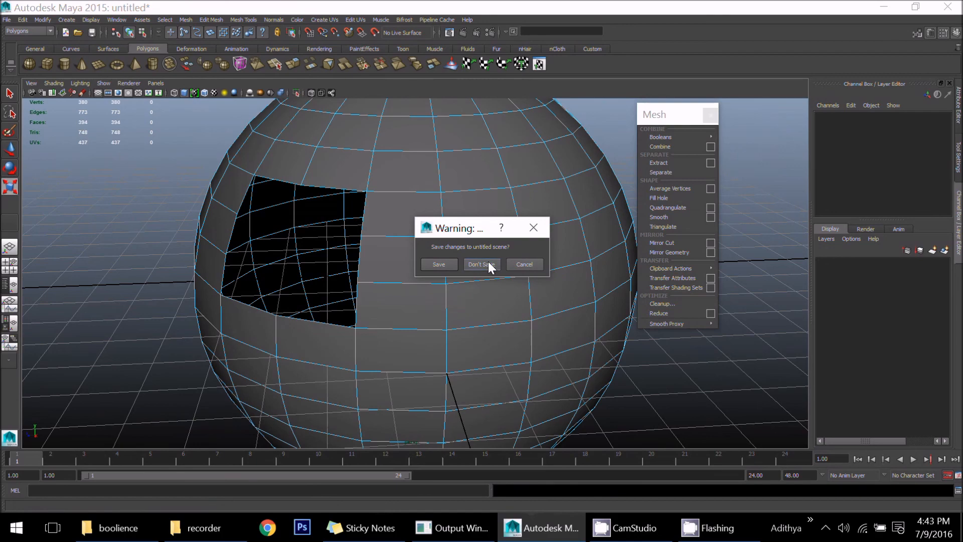